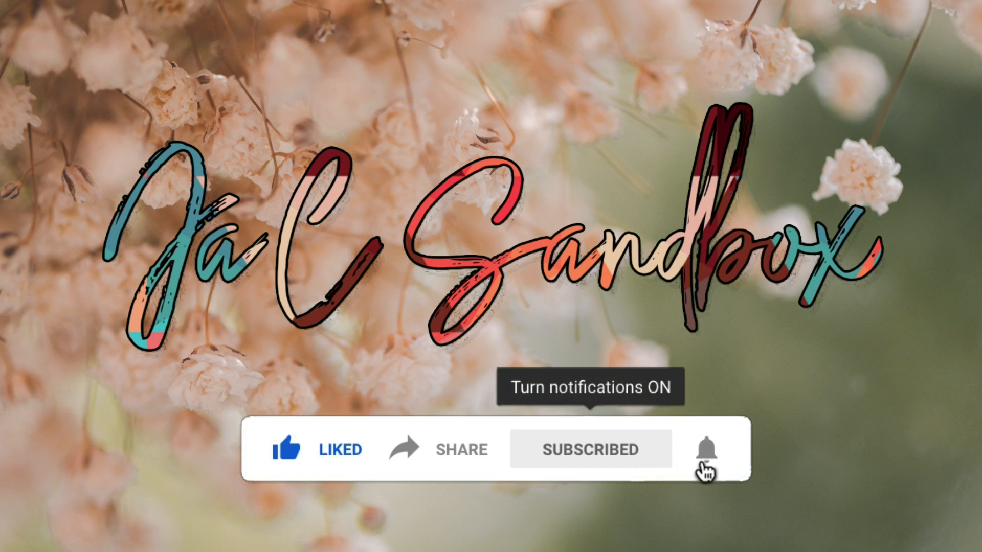
click(707, 450)
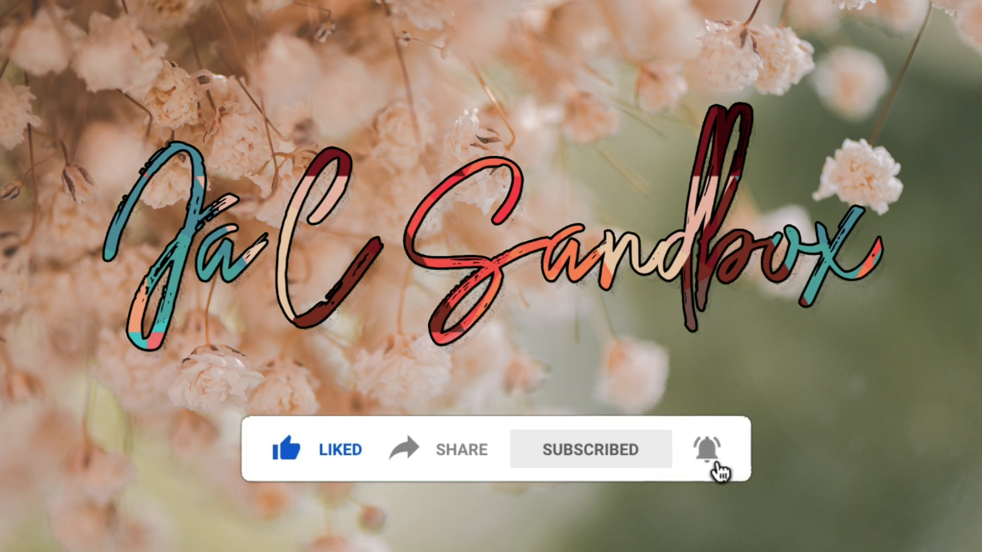